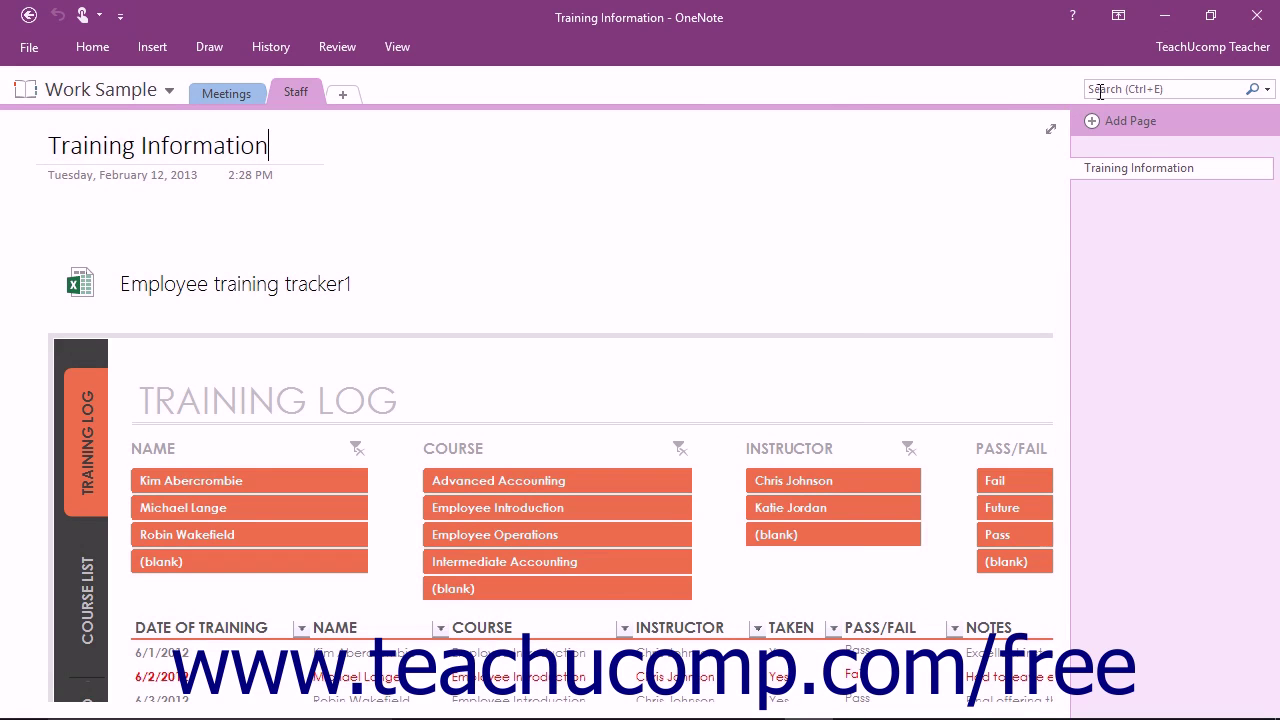
Step: Open the Search box and show its scope choices, currently All Notebooks
click(1165, 89)
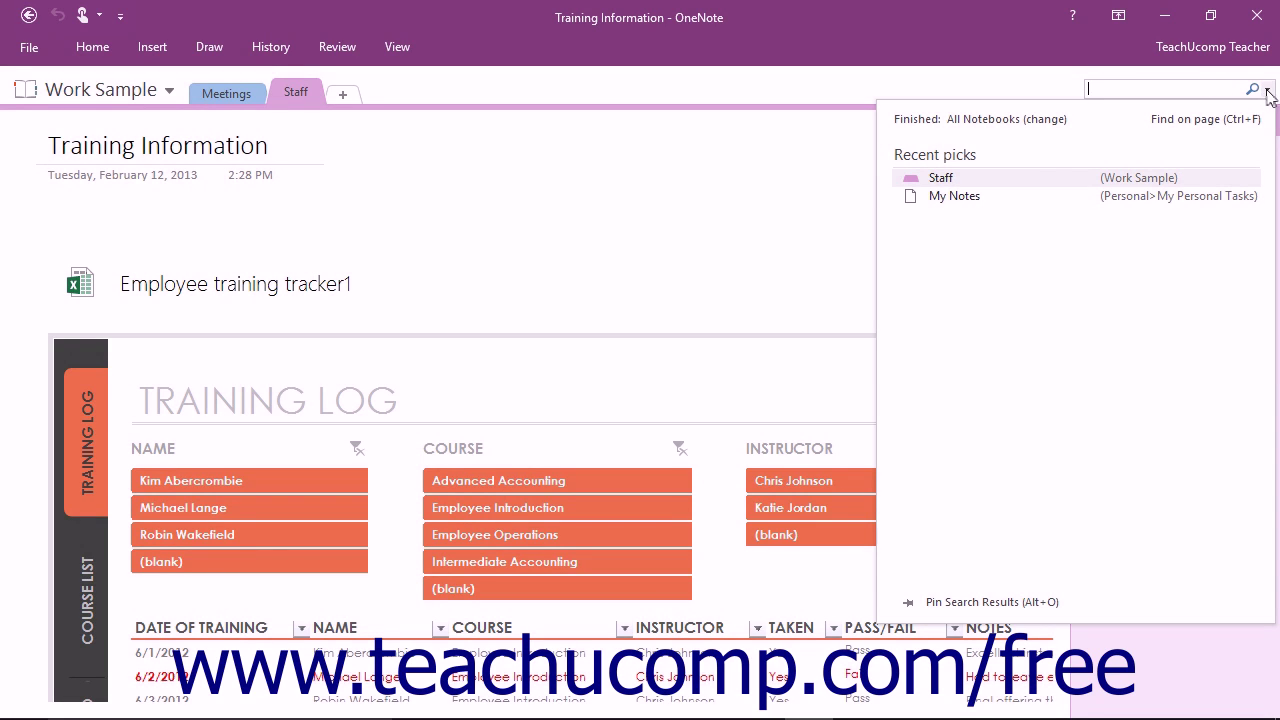
click(1267, 89)
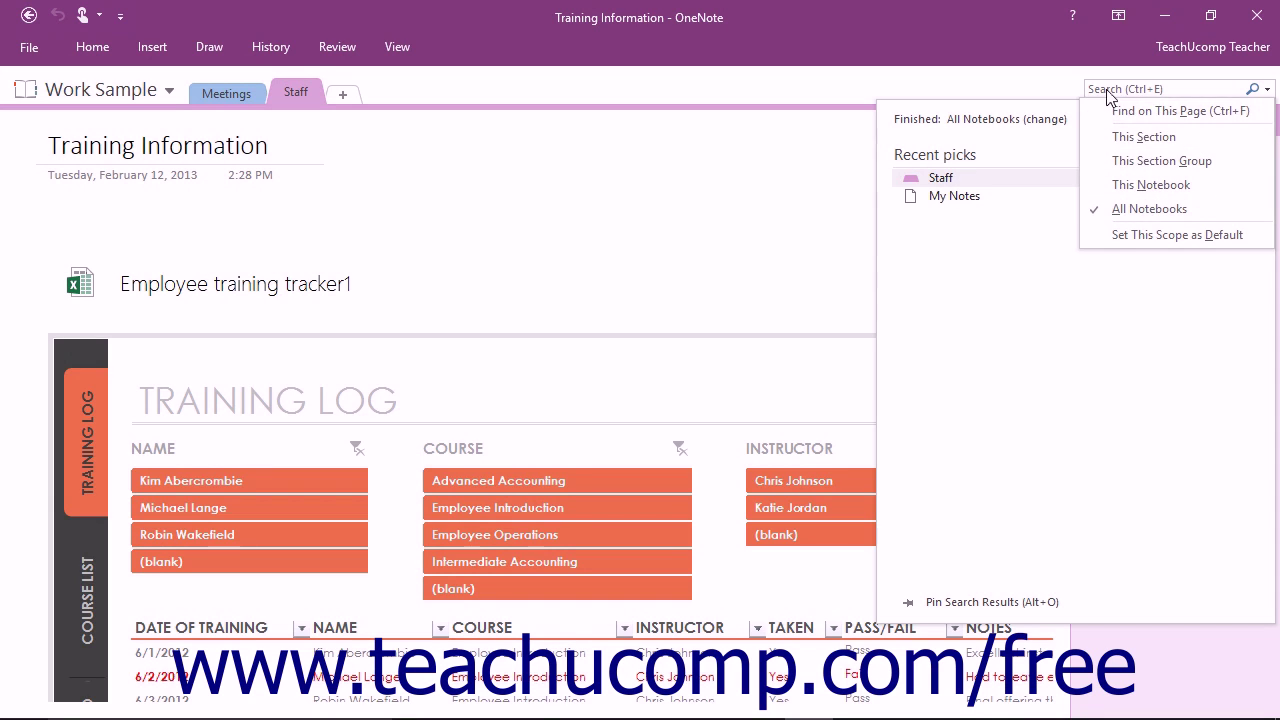
Step: Search for 'staffing', showing two title matches and two page matches
text(staffing)
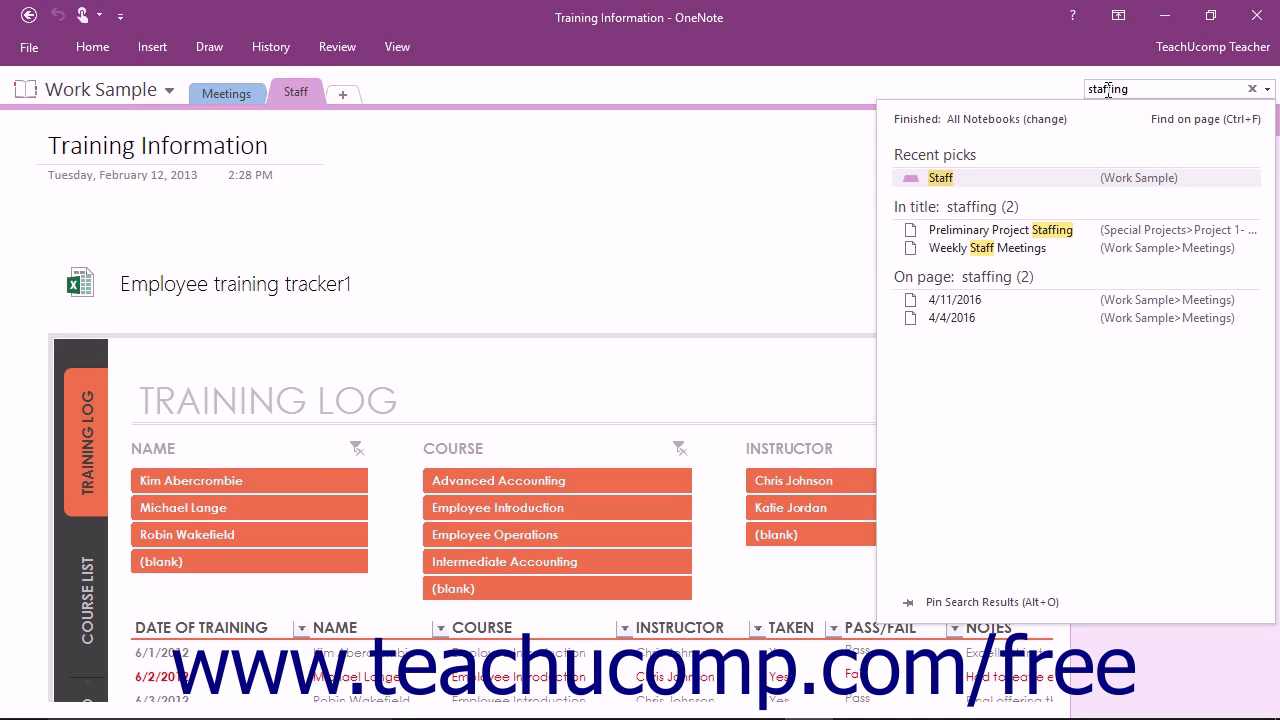
mouse_move(1003, 270)
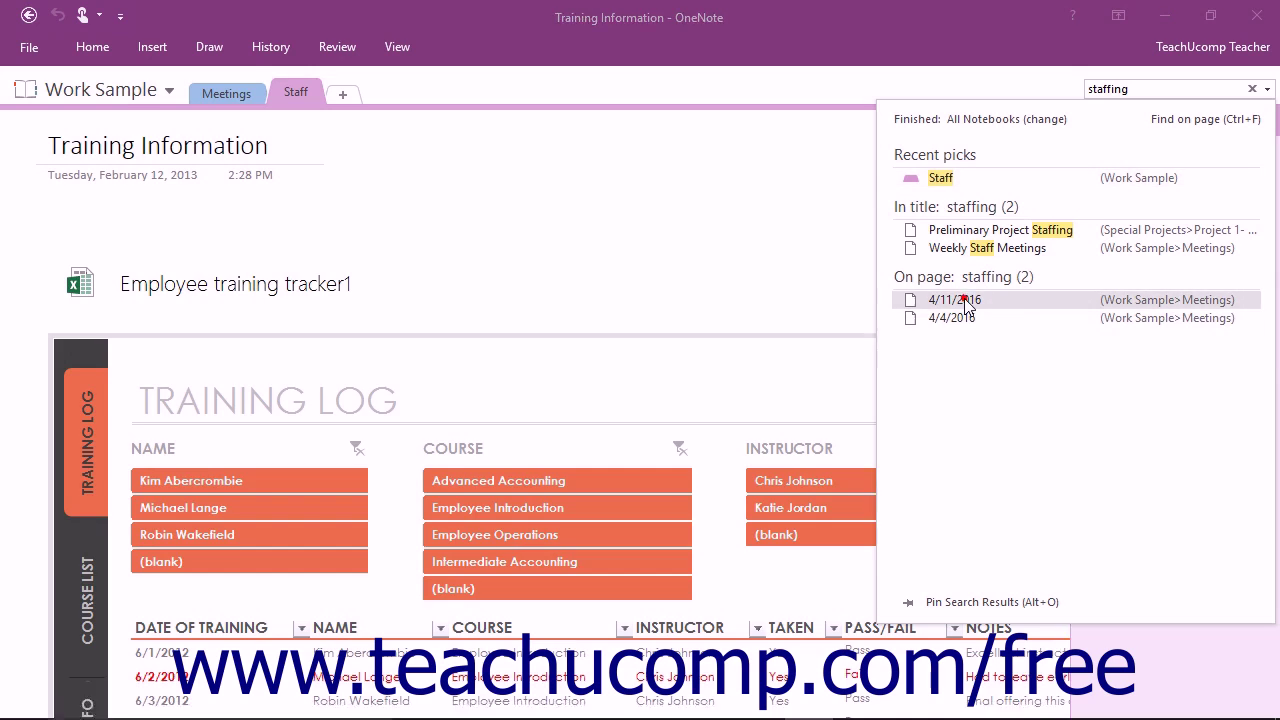
Step: Open the 4/11/2016 Meetings page from the On page results
click(955, 299)
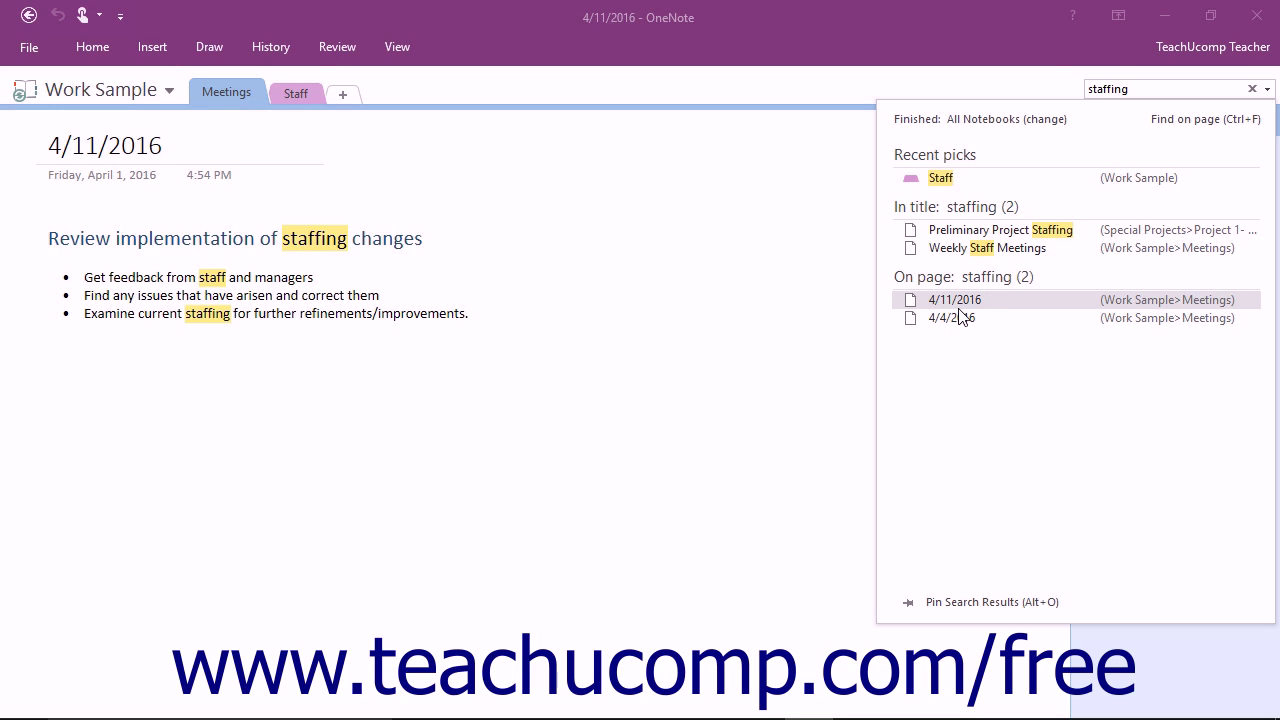
mouse_move(924, 586)
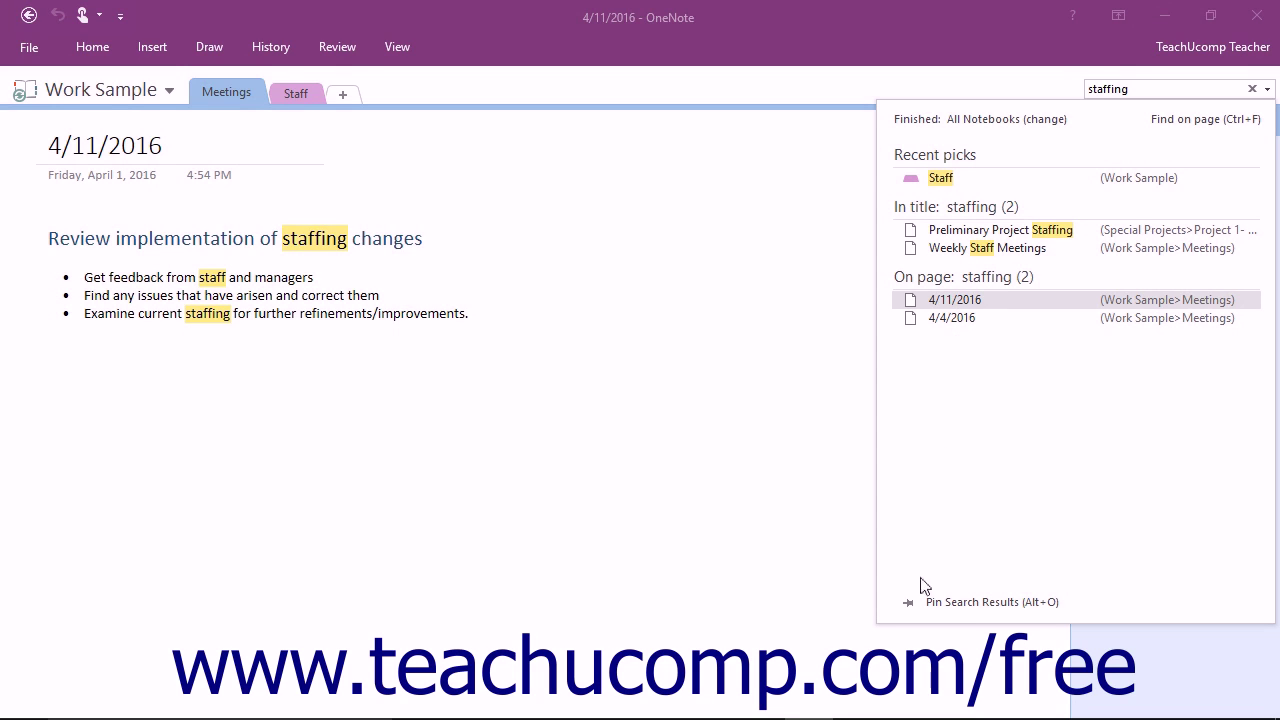
mouse_move(960, 602)
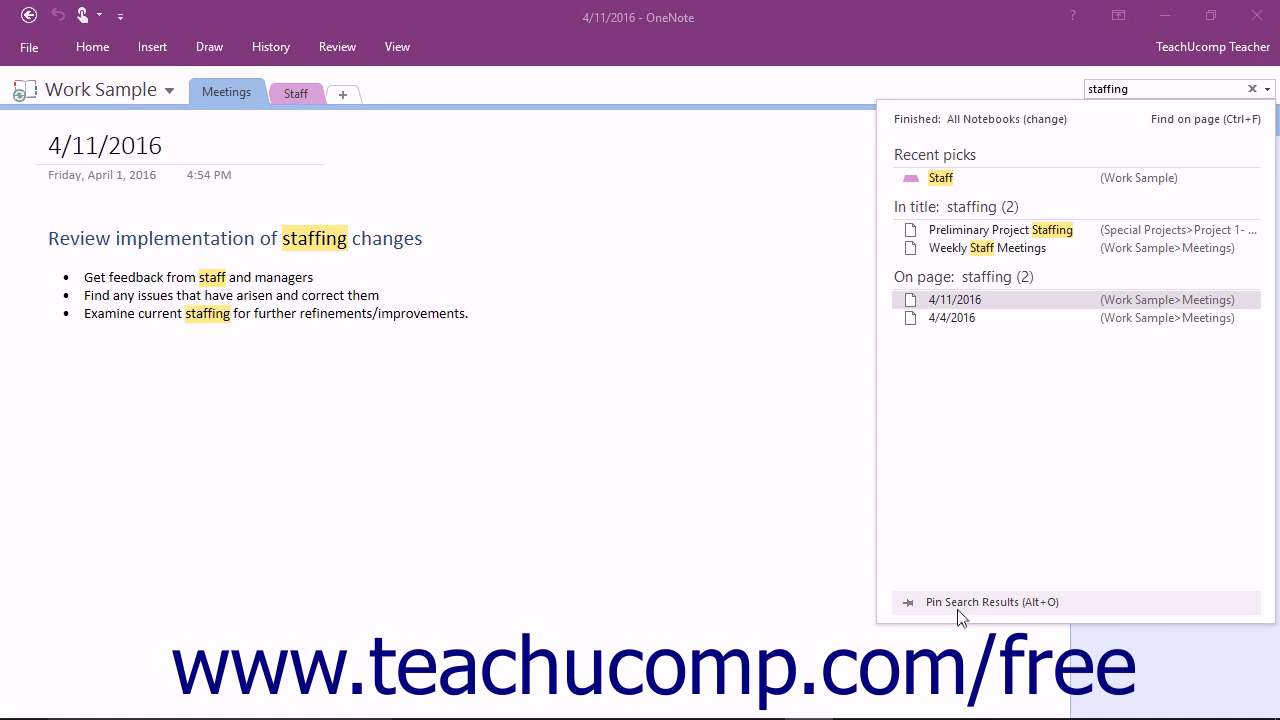
Step: Pin the staffing results in a side pane, searching All Notebooks sorted by Date Modified
click(990, 602)
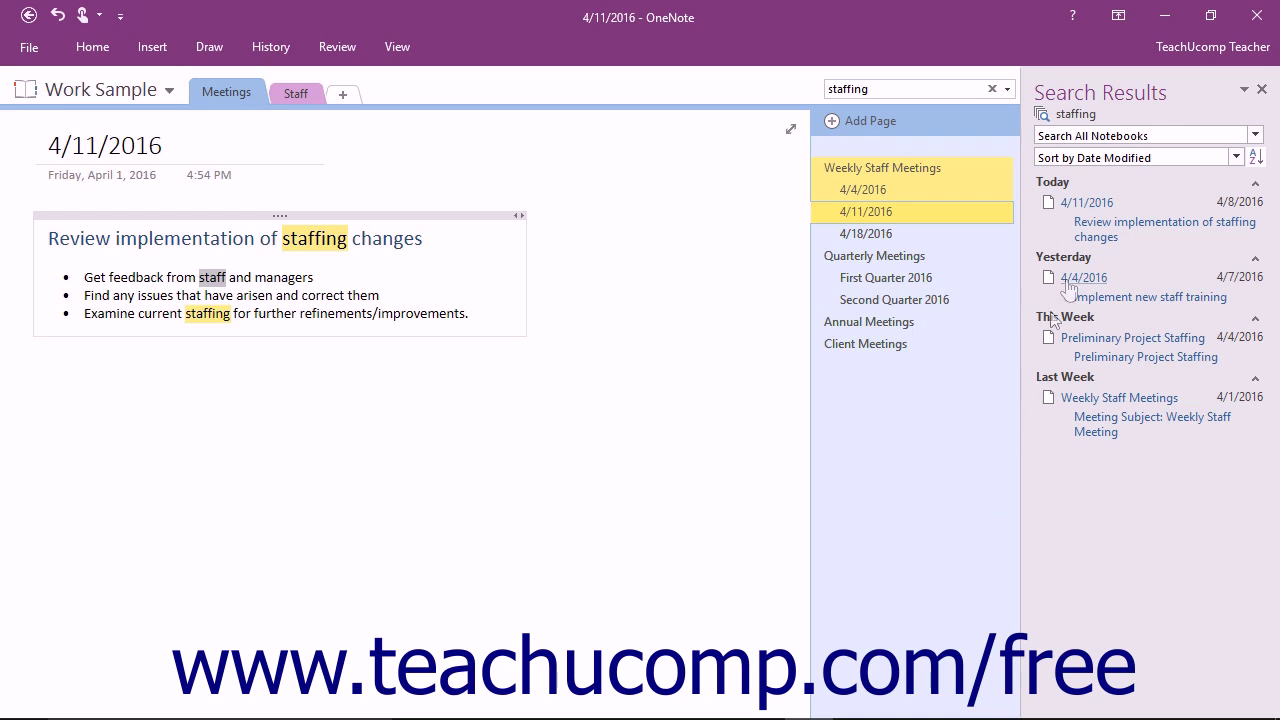
click(1254, 135)
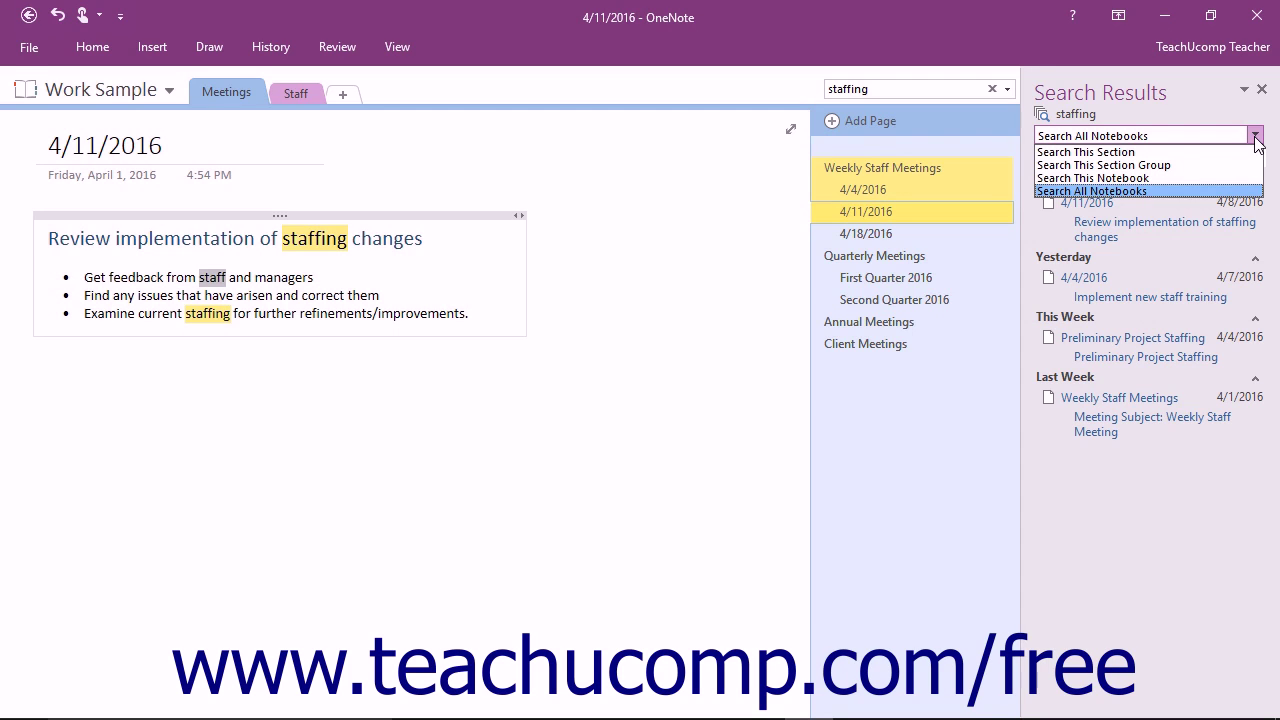
click(1091, 191)
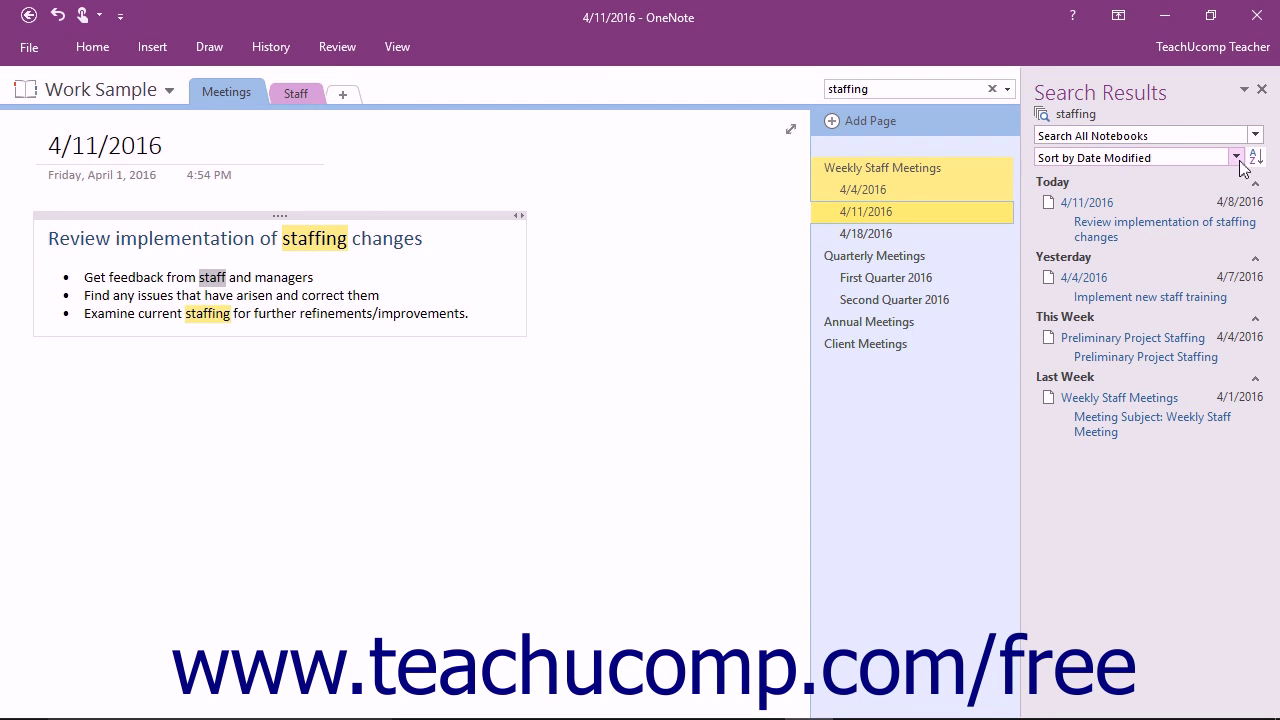
click(1236, 157)
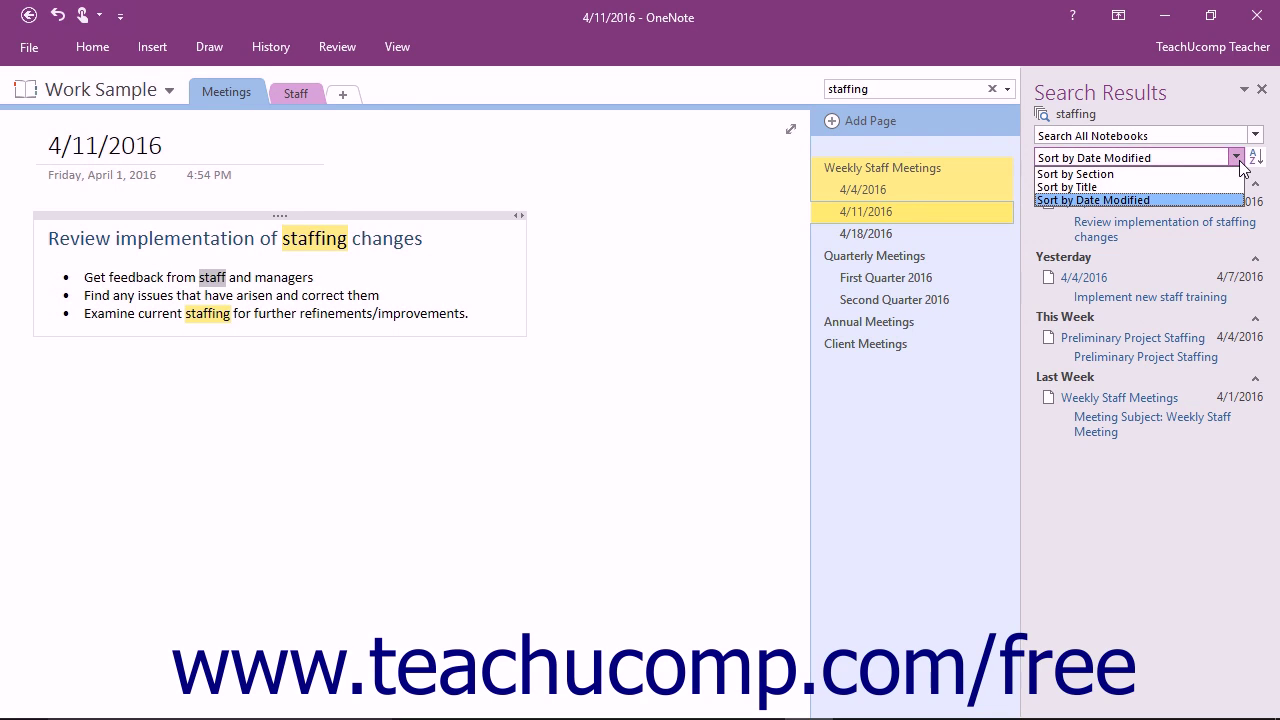
click(1092, 200)
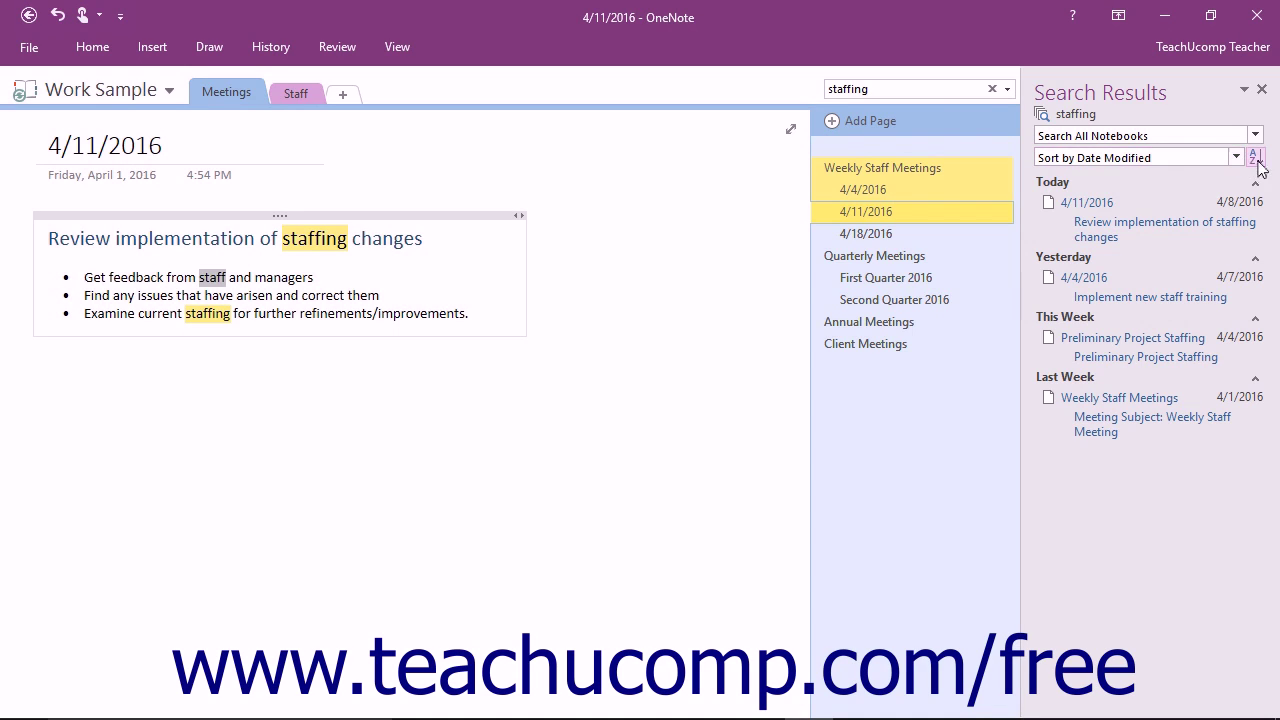
mouse_move(1253, 157)
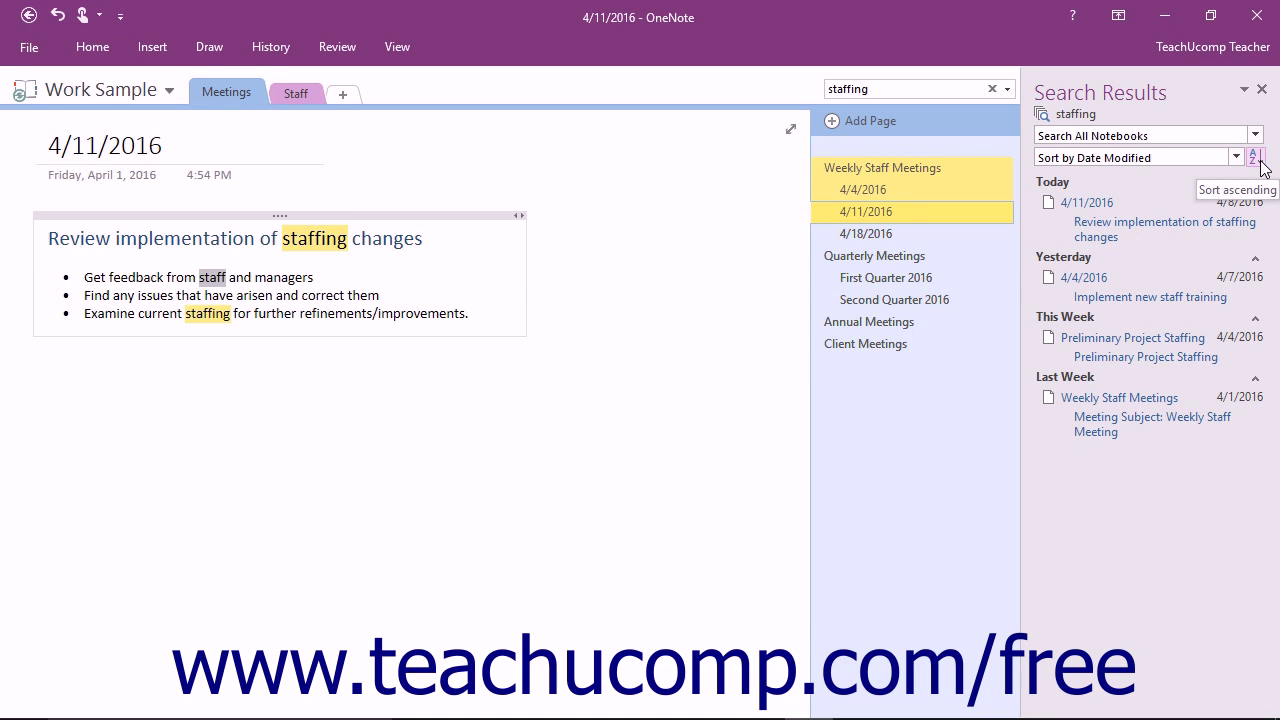
mouse_move(1265, 105)
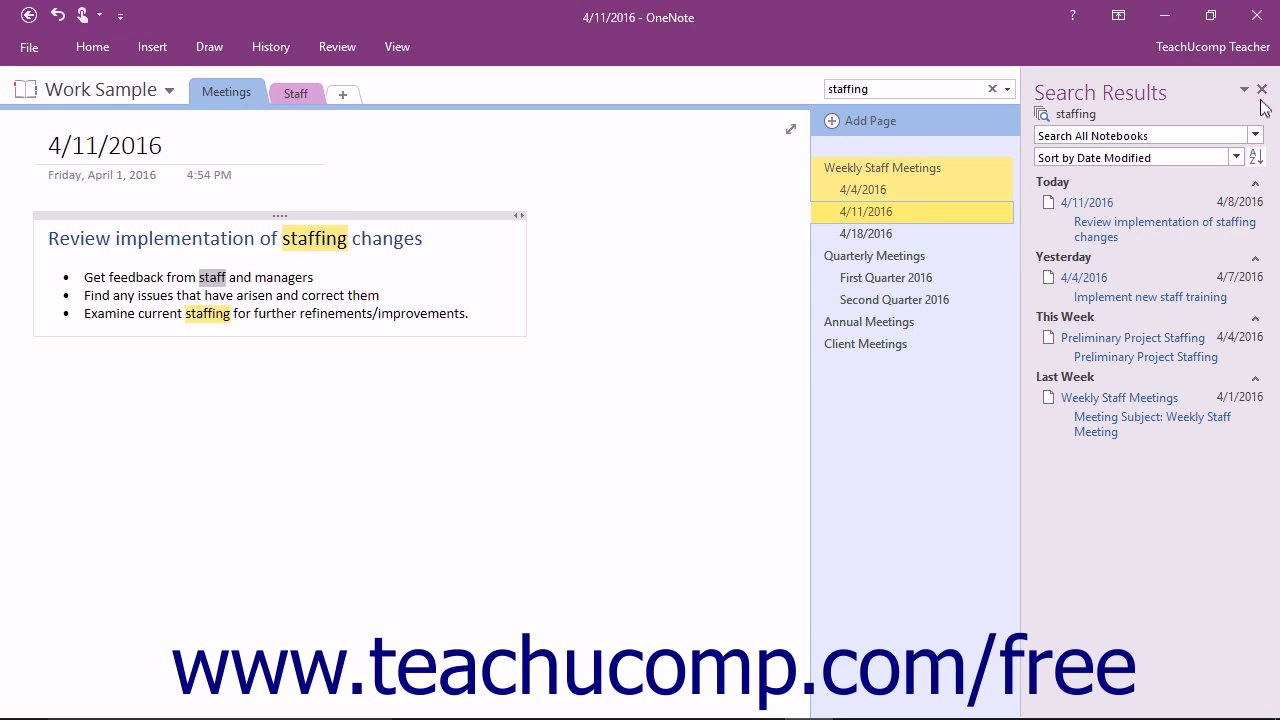
Step: Close the Search Results pane on the 4/11/2016 page
click(1262, 89)
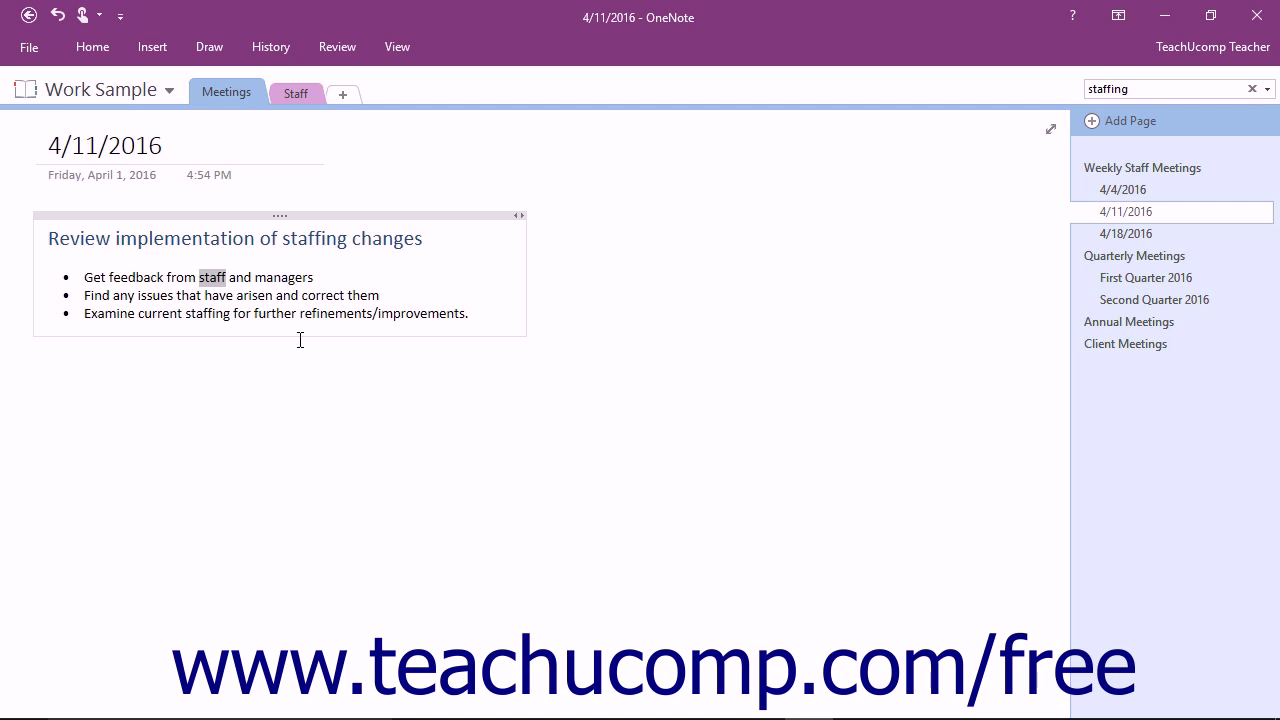
mouse_move(123, 260)
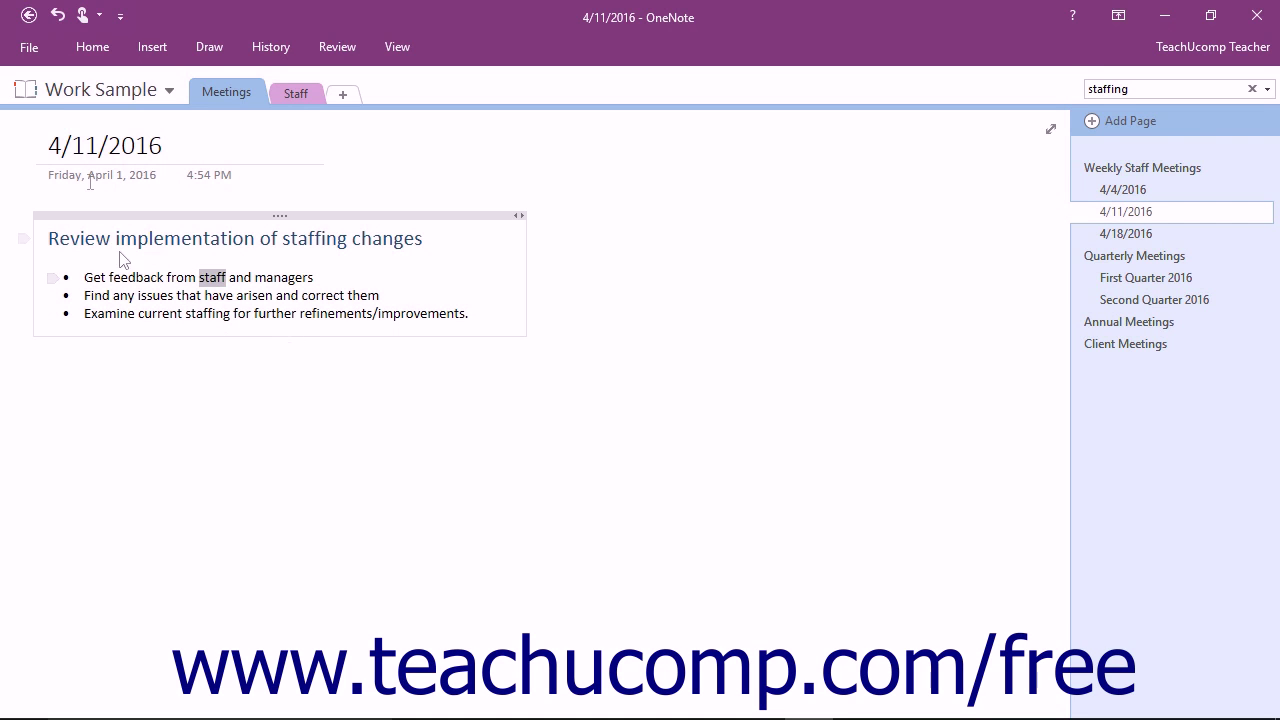
Step: Open OneNote Options at the General settings from the File menu
click(29, 47)
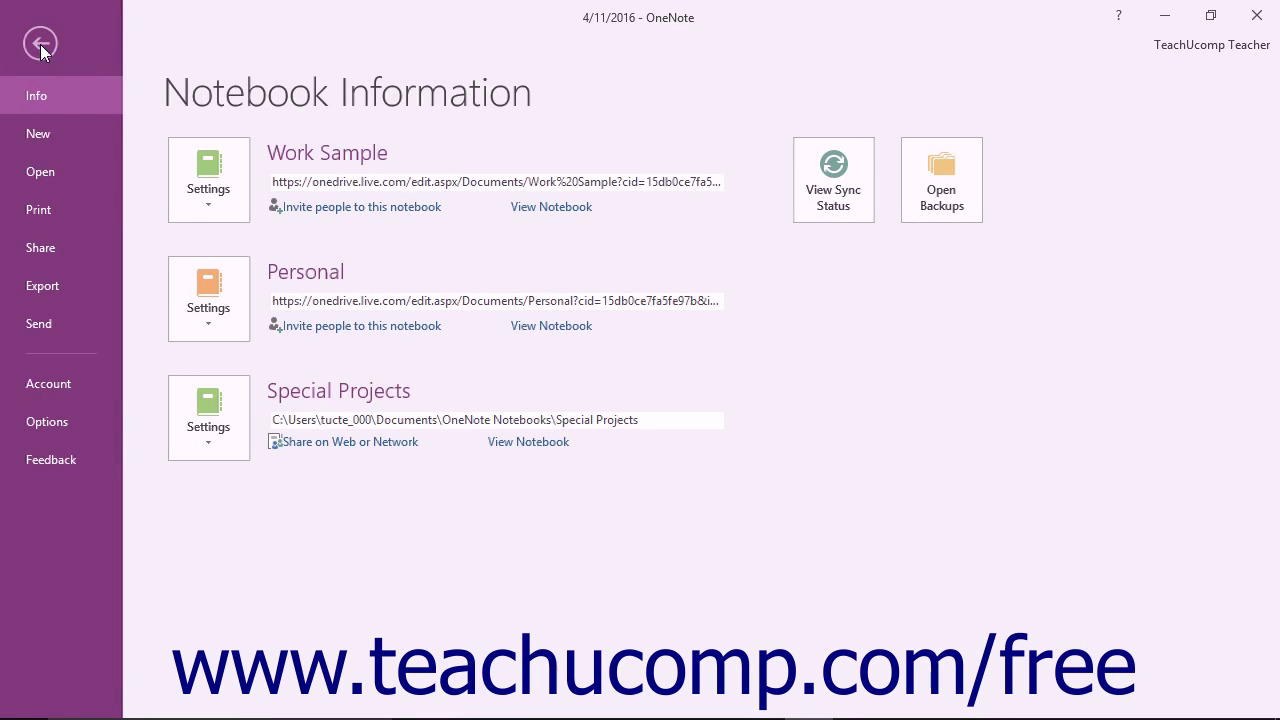
mouse_move(46, 421)
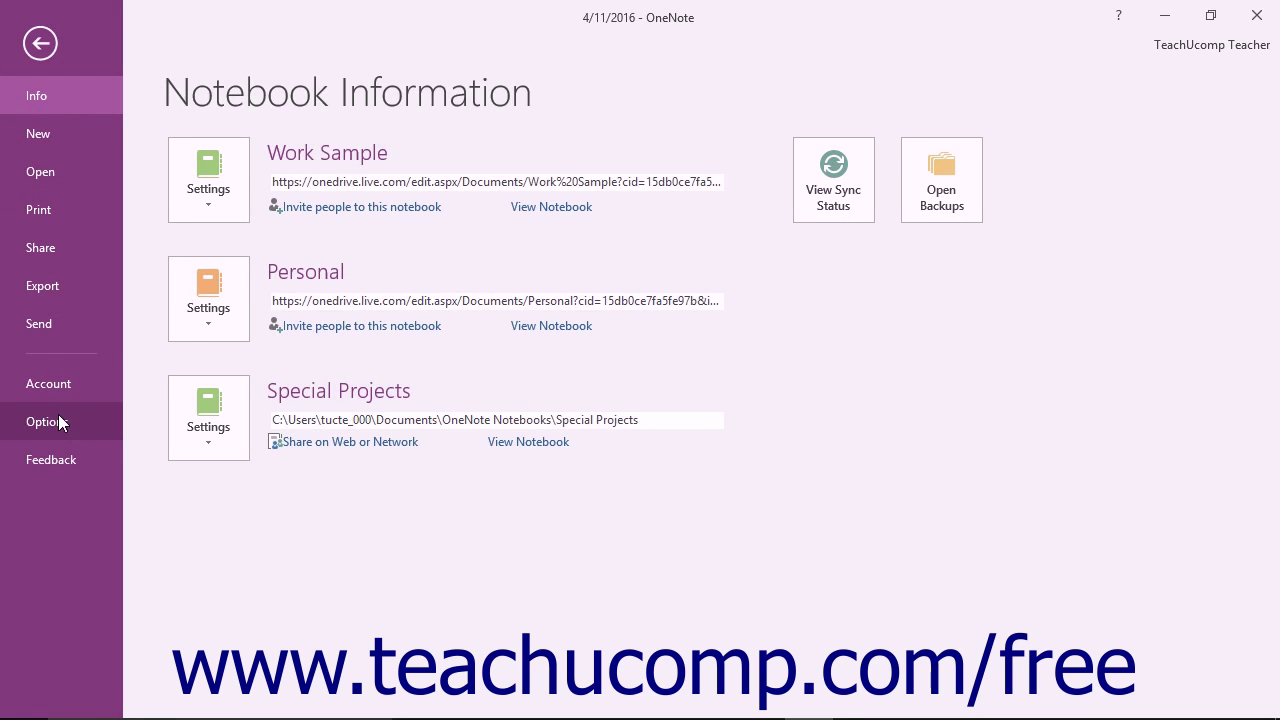
click(44, 421)
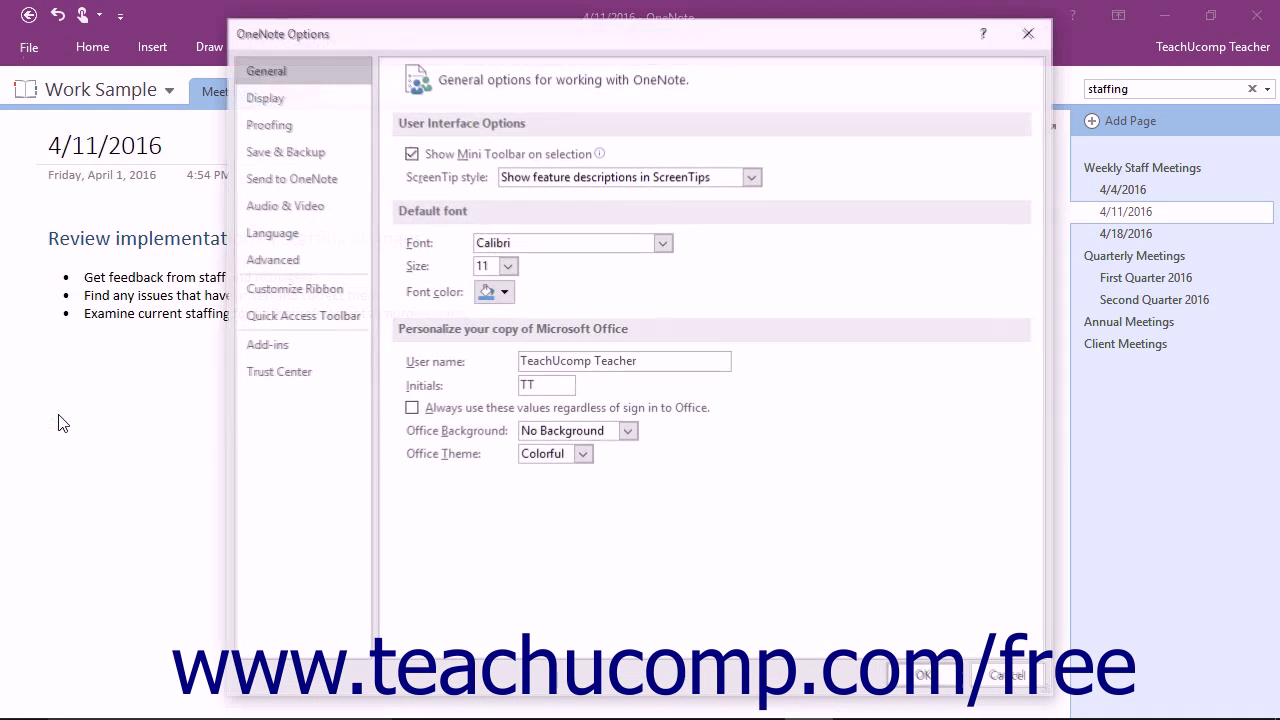
mouse_move(285, 205)
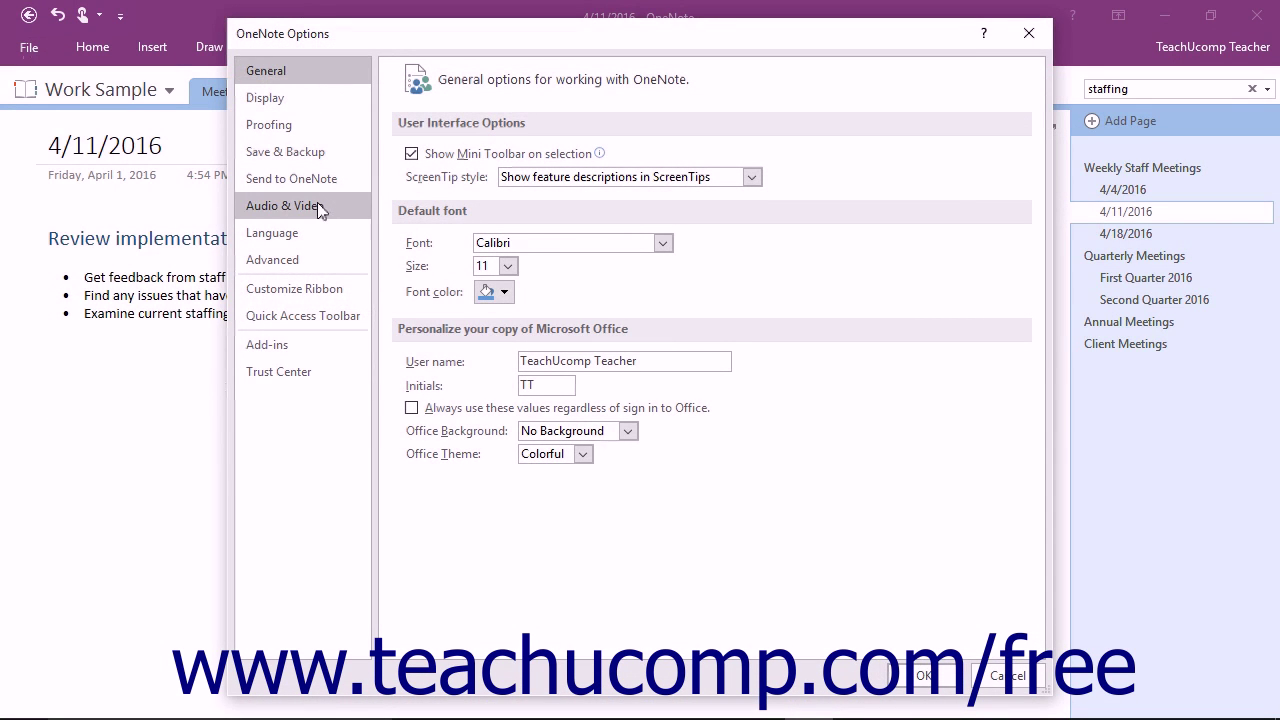
Step: Enable searching audio and video recordings for words, then close Options
click(287, 205)
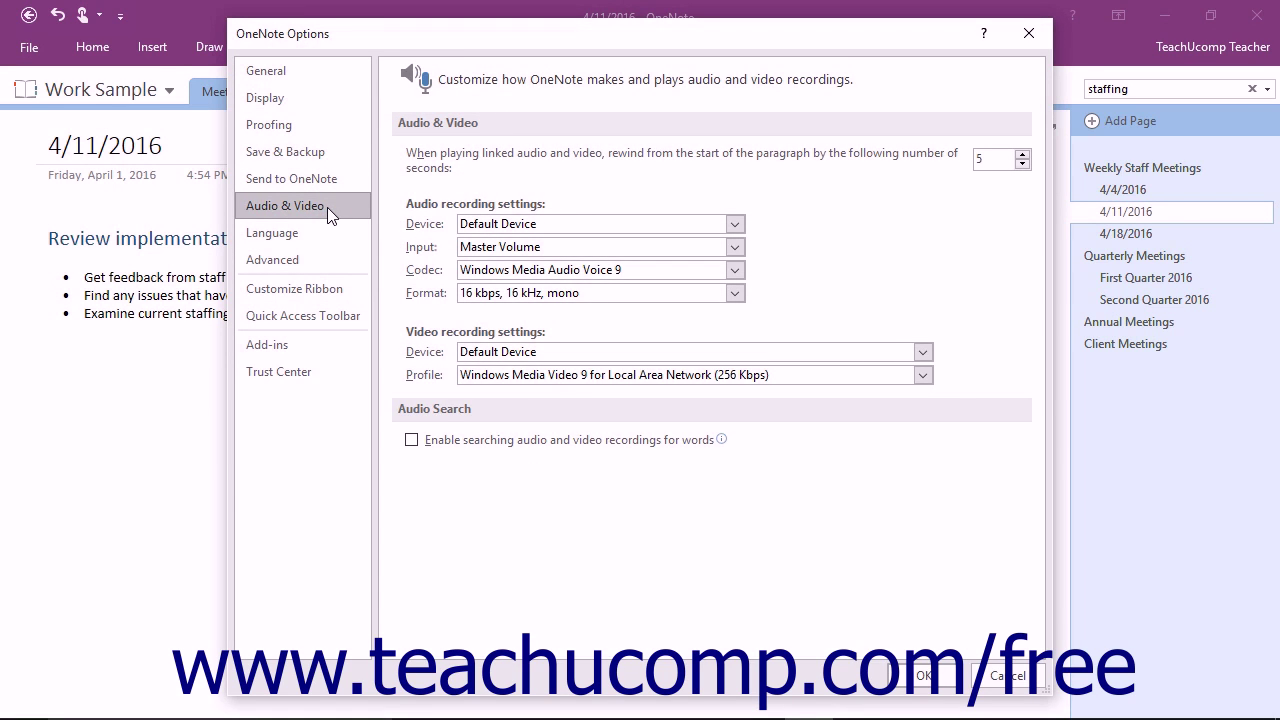
mouse_move(411, 439)
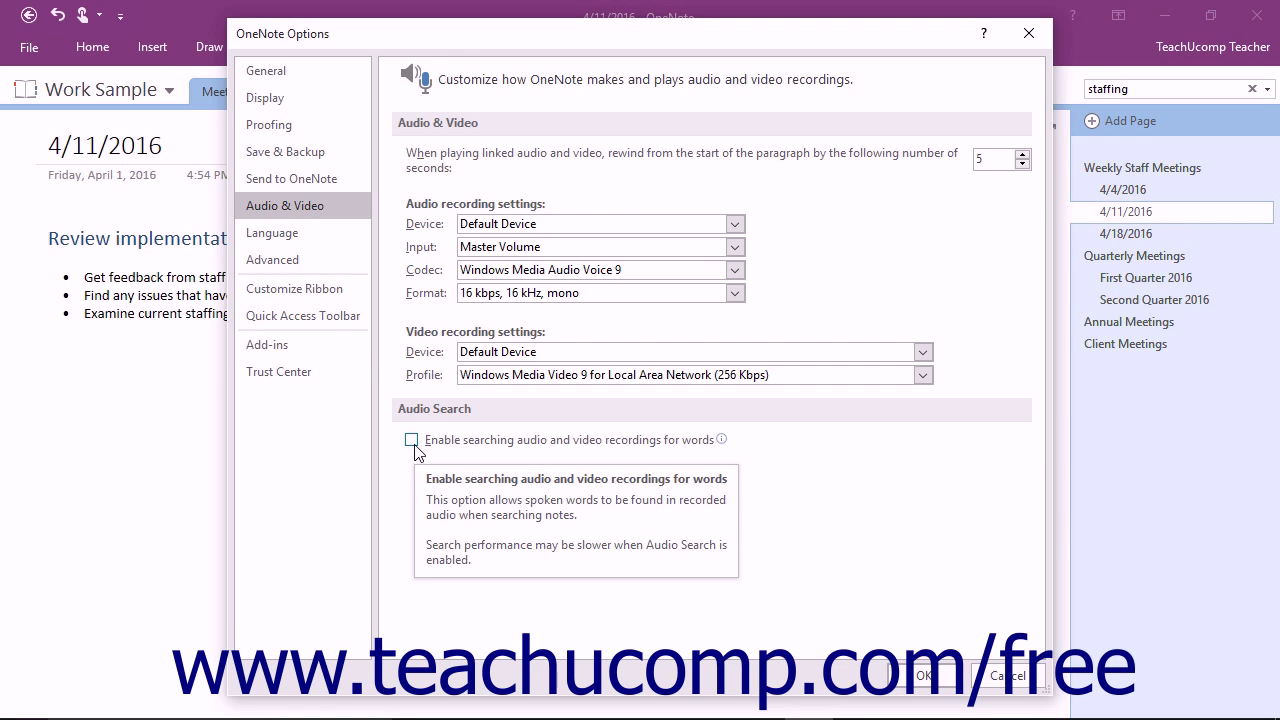
click(411, 439)
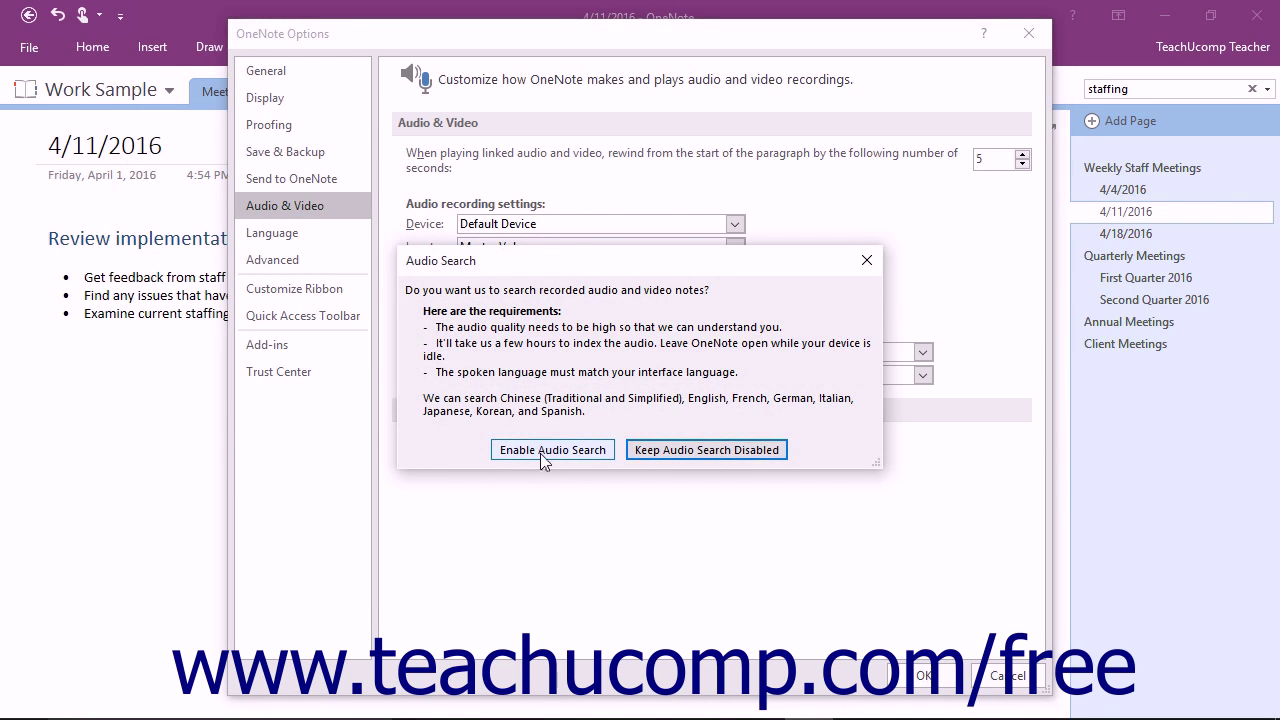
click(552, 449)
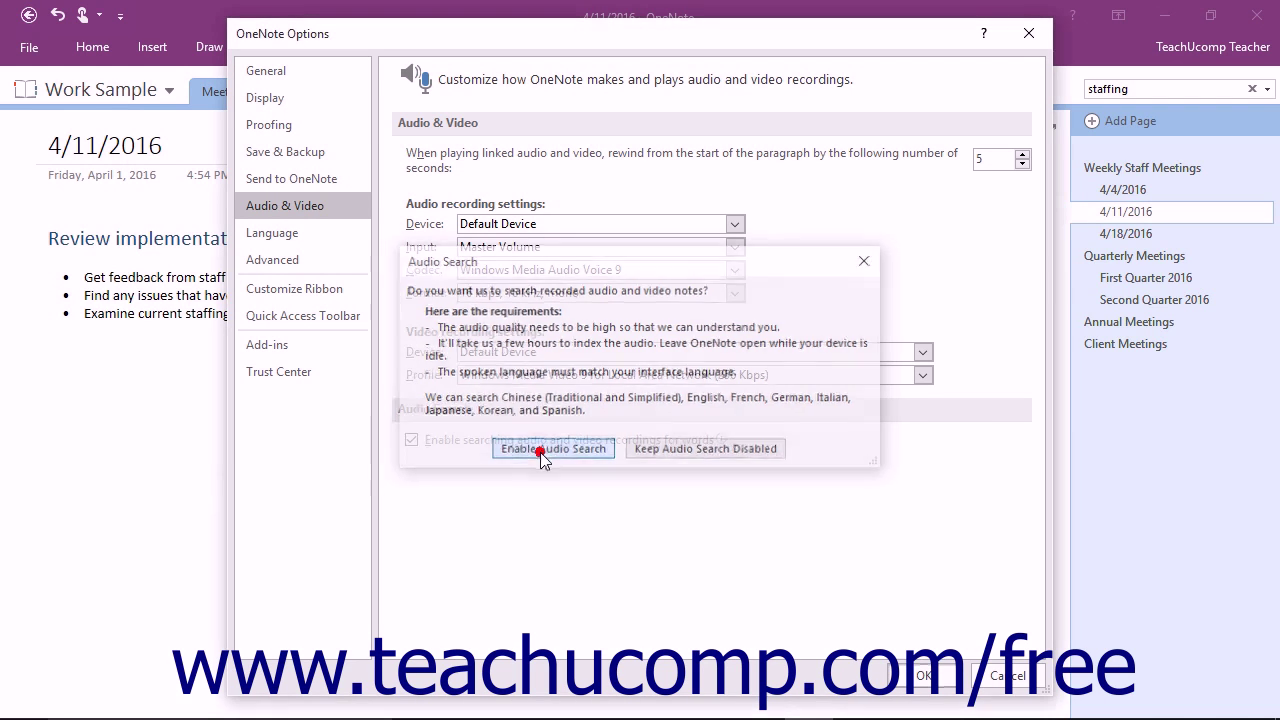
click(553, 448)
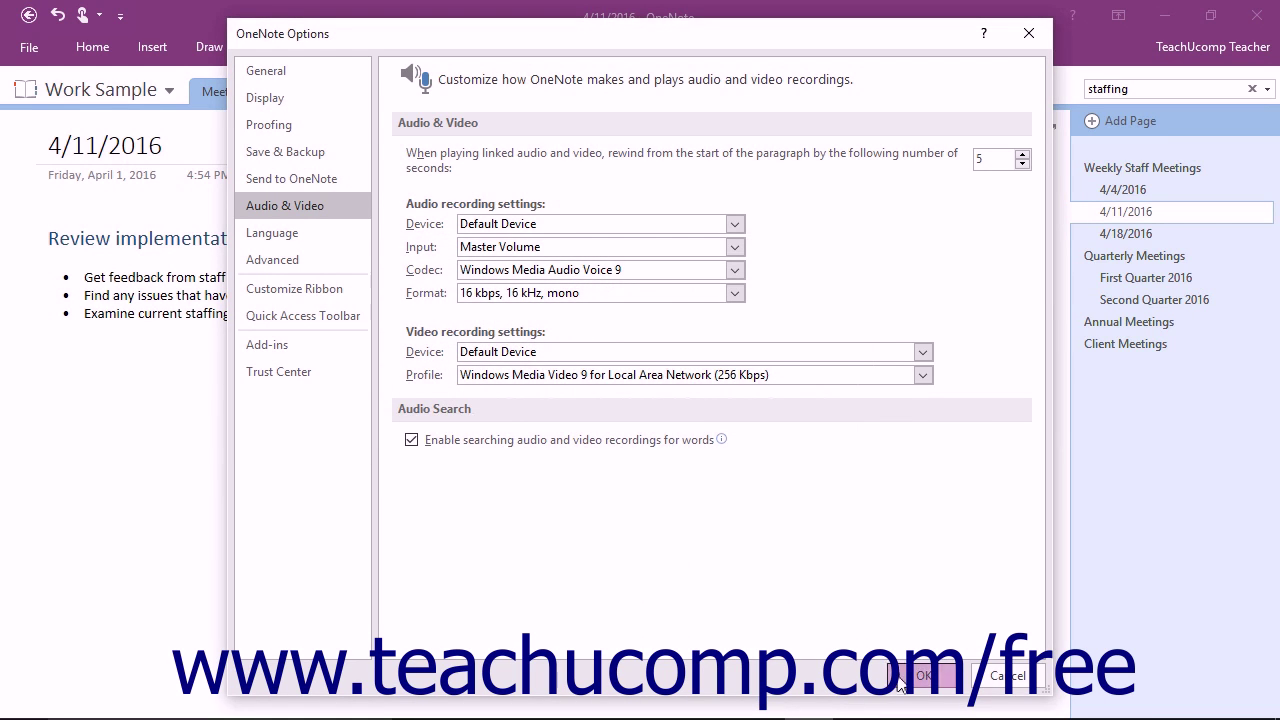
click(918, 675)
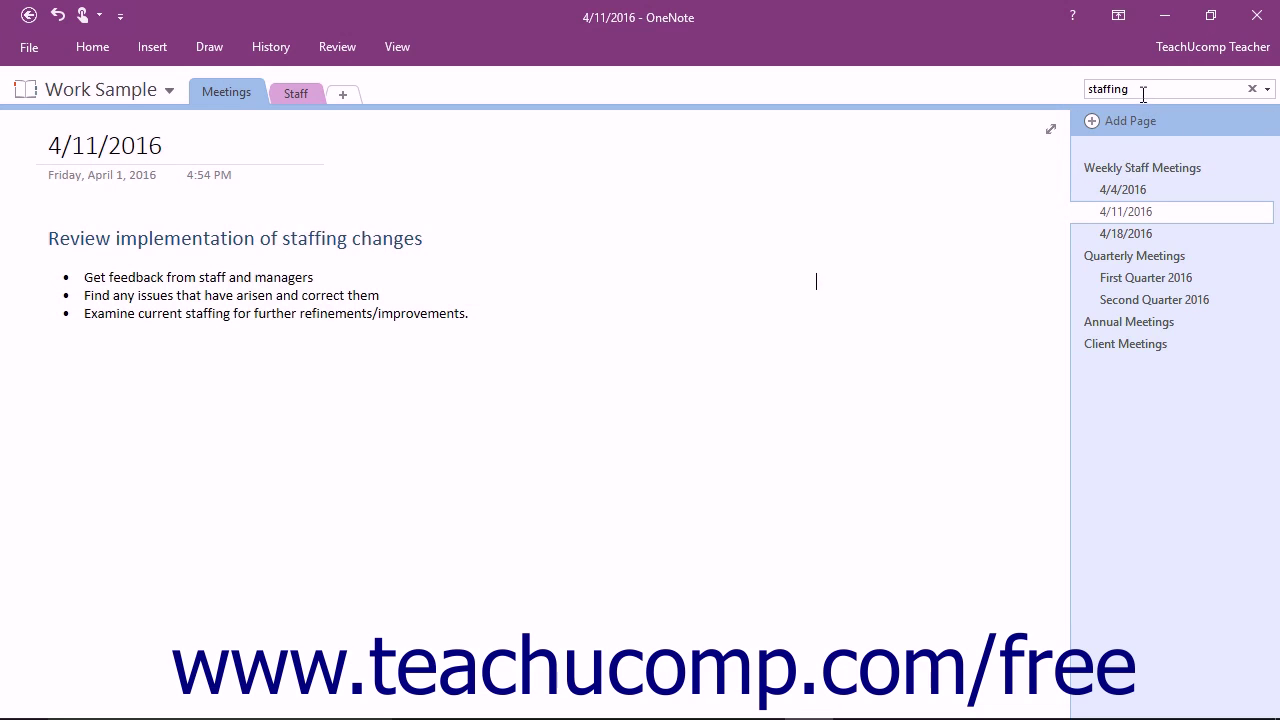
Step: Pin the staffing results again, now with an Audio Search Results section
key(Return)
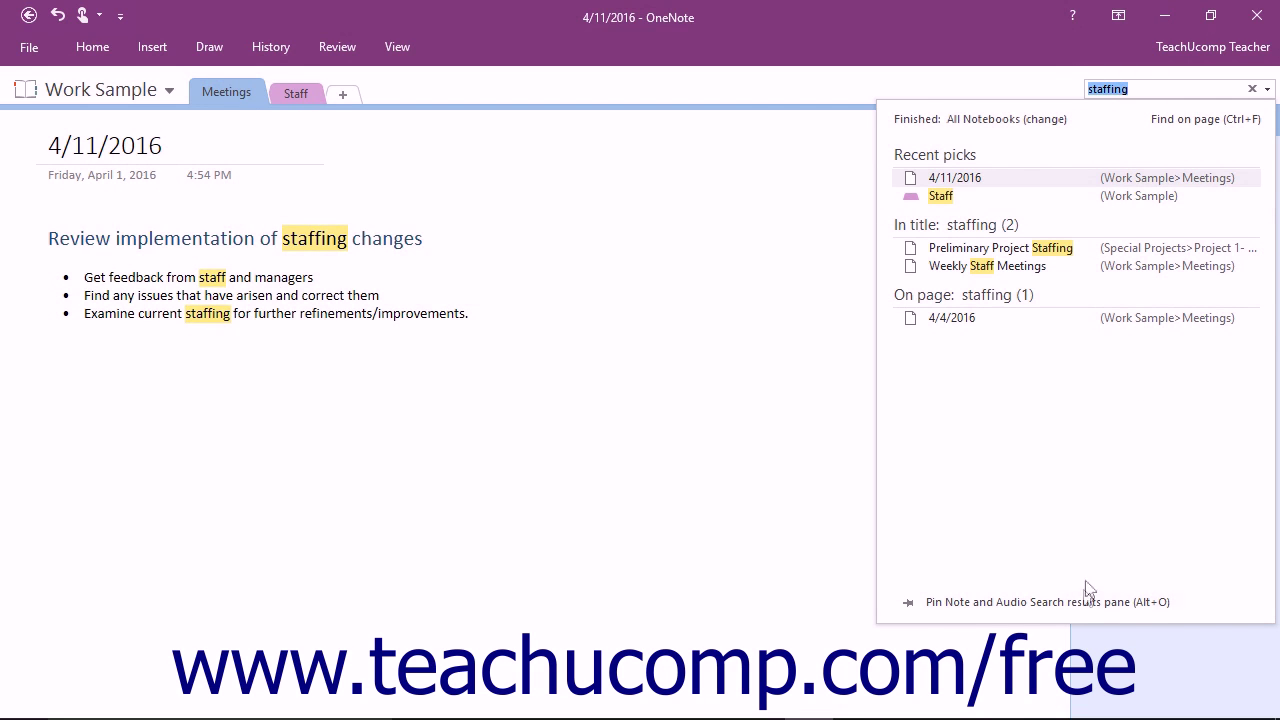
mouse_move(1085, 611)
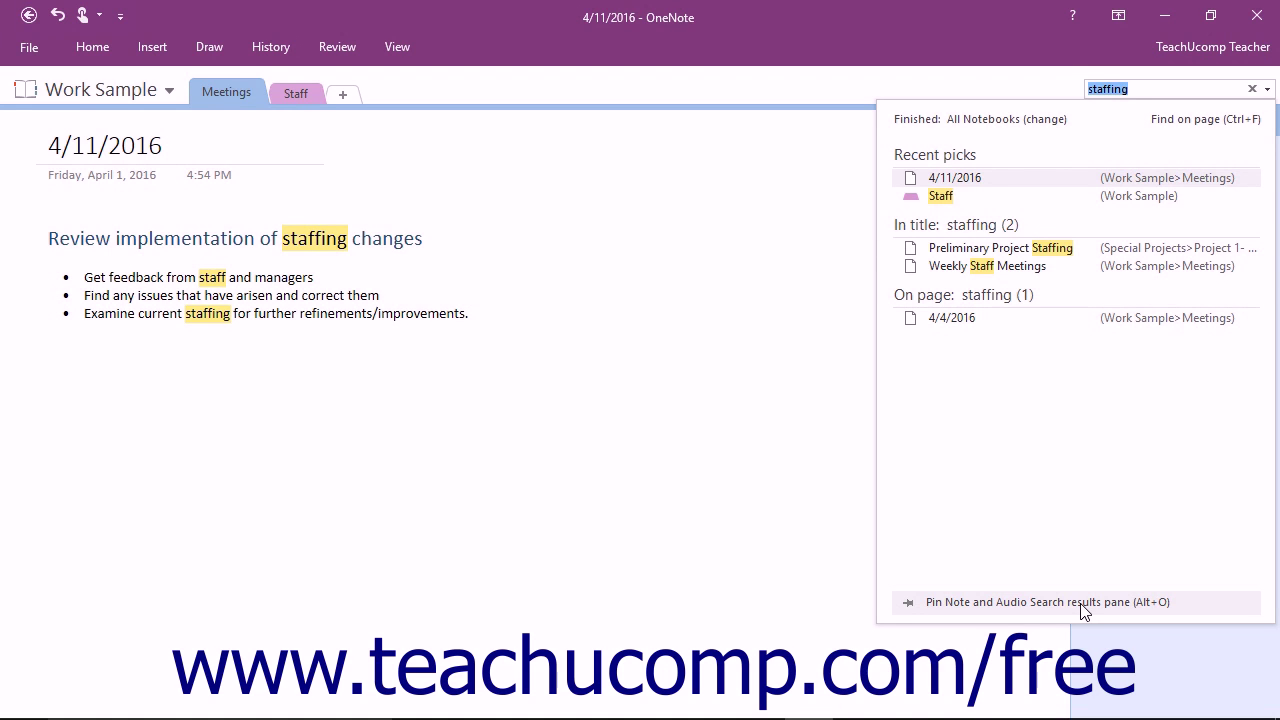
click(1035, 601)
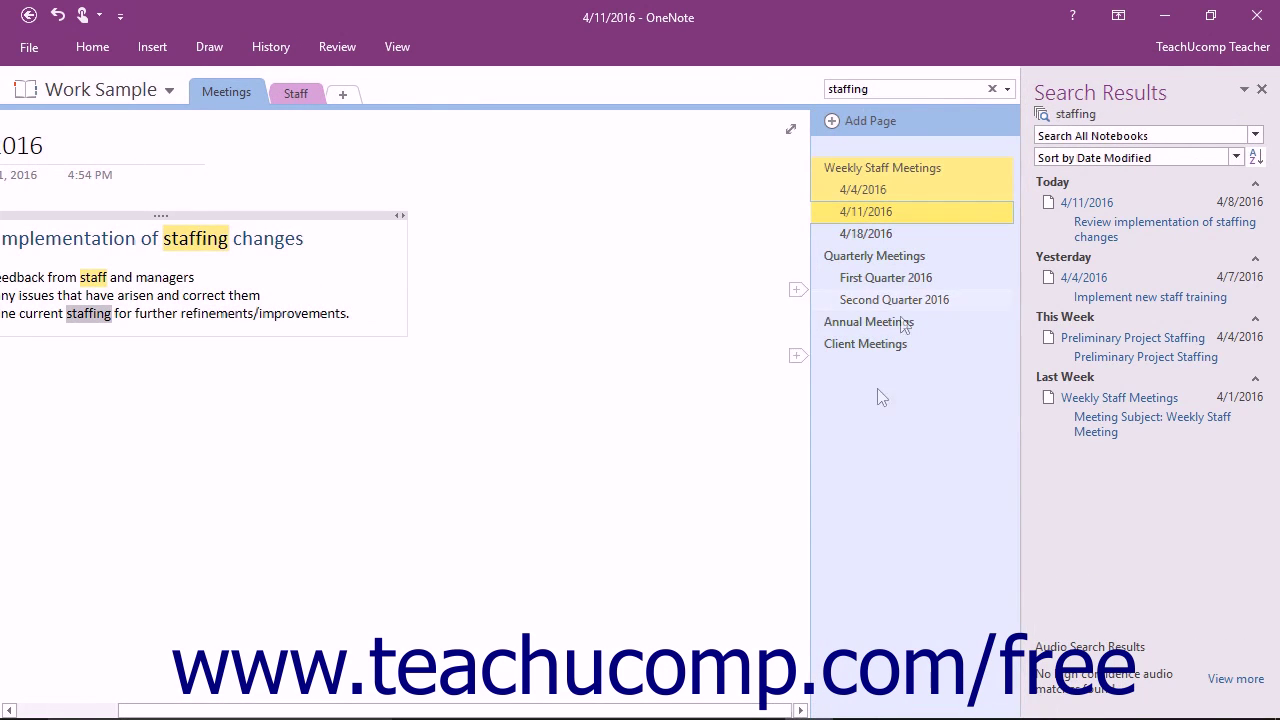